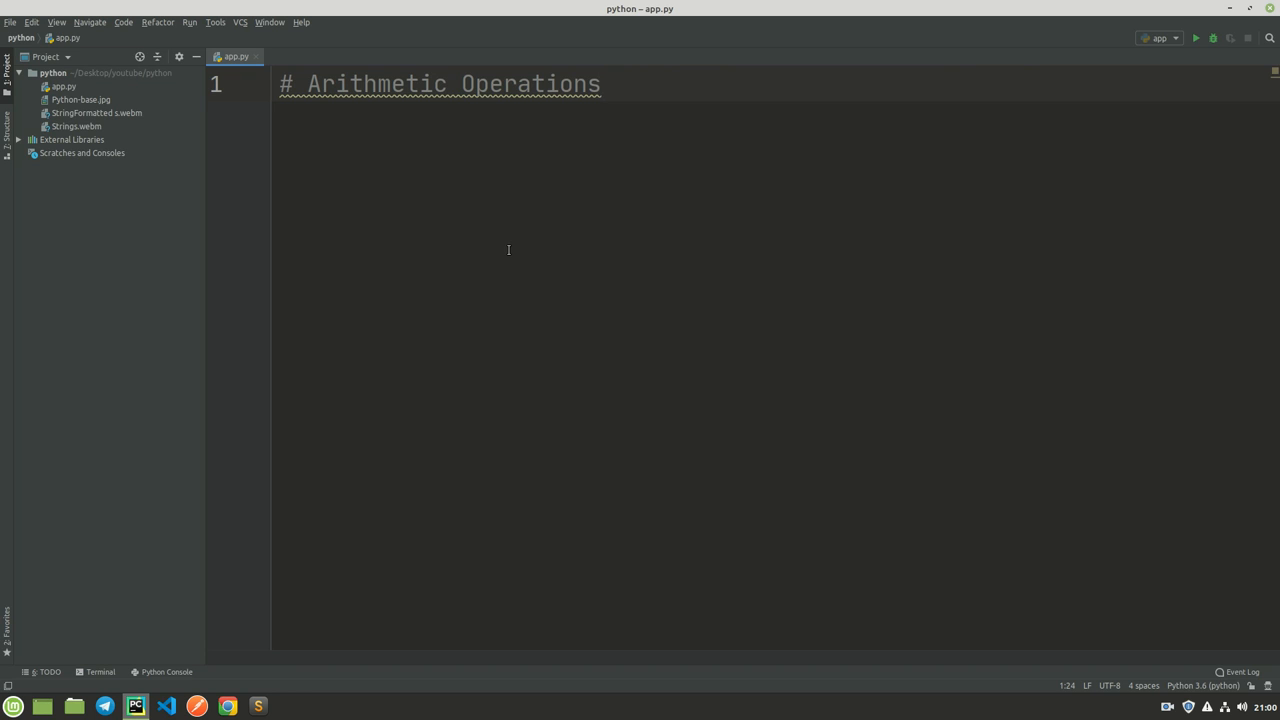
Try 10 + 3, then 10 - 3 and 10 * 3, ending with 10 / 3, and start a print call.
text(10 + 3)
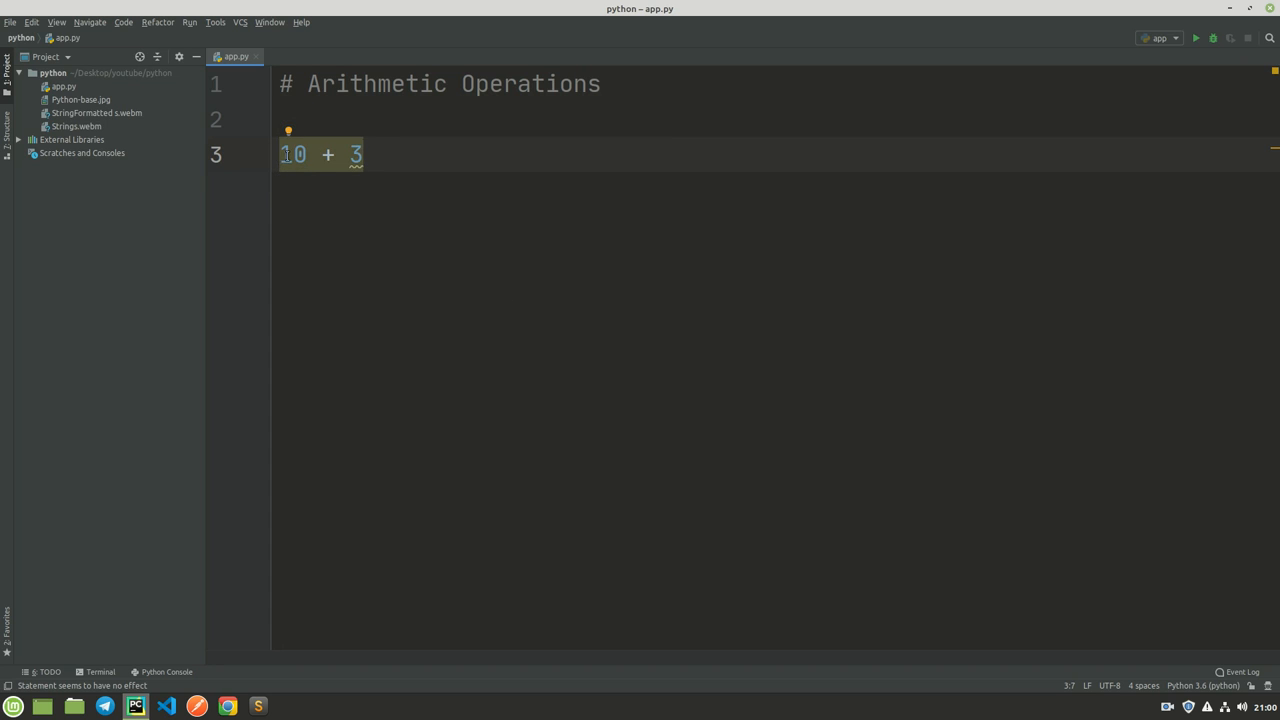
click(335, 155)
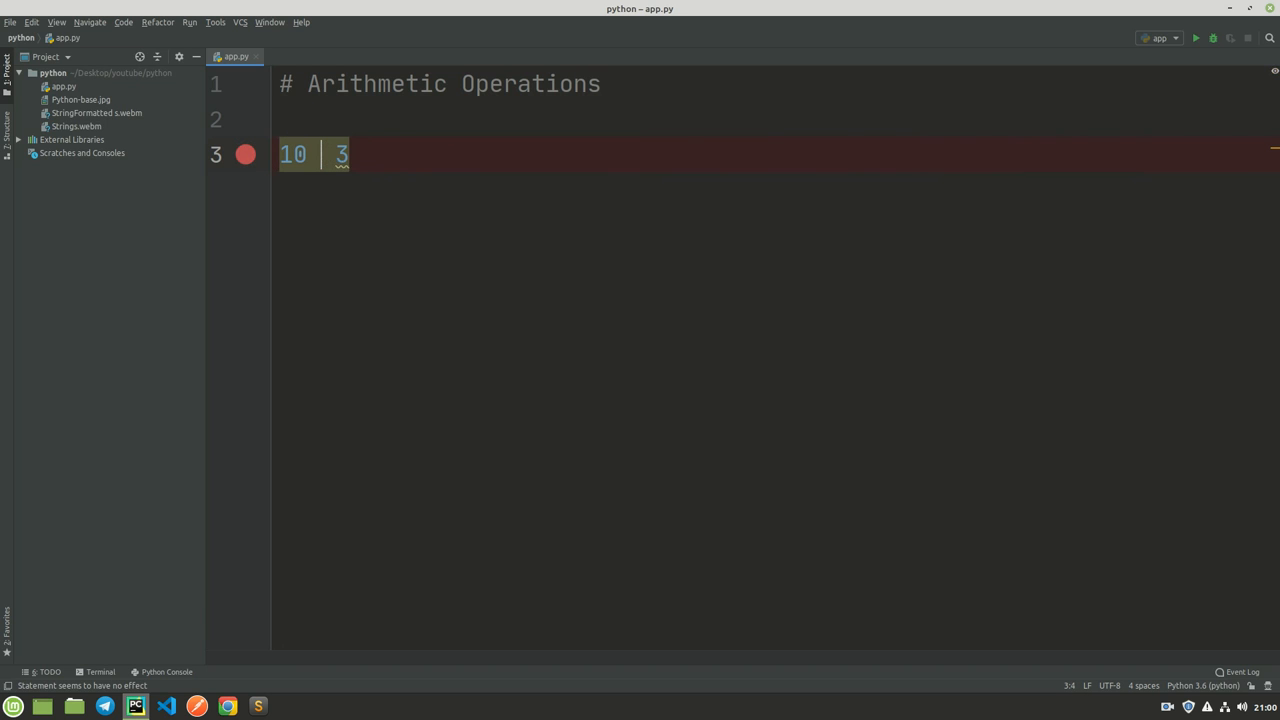
text(-)
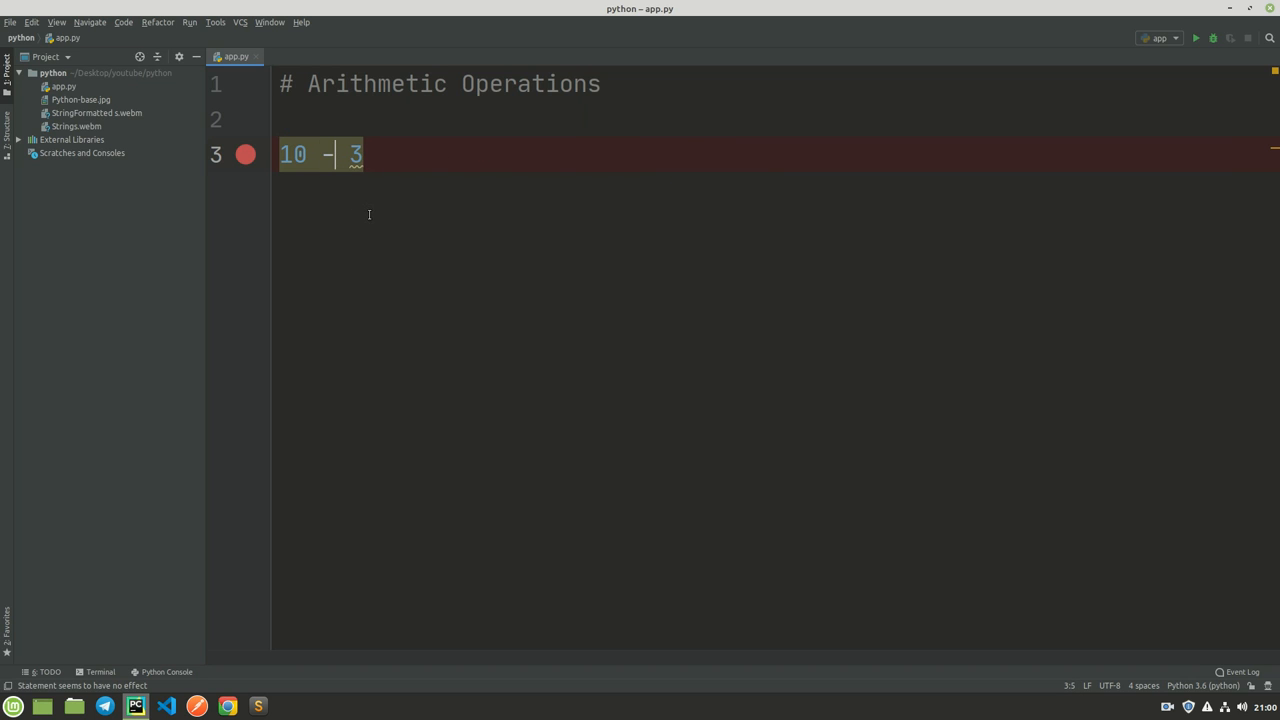
text(*)
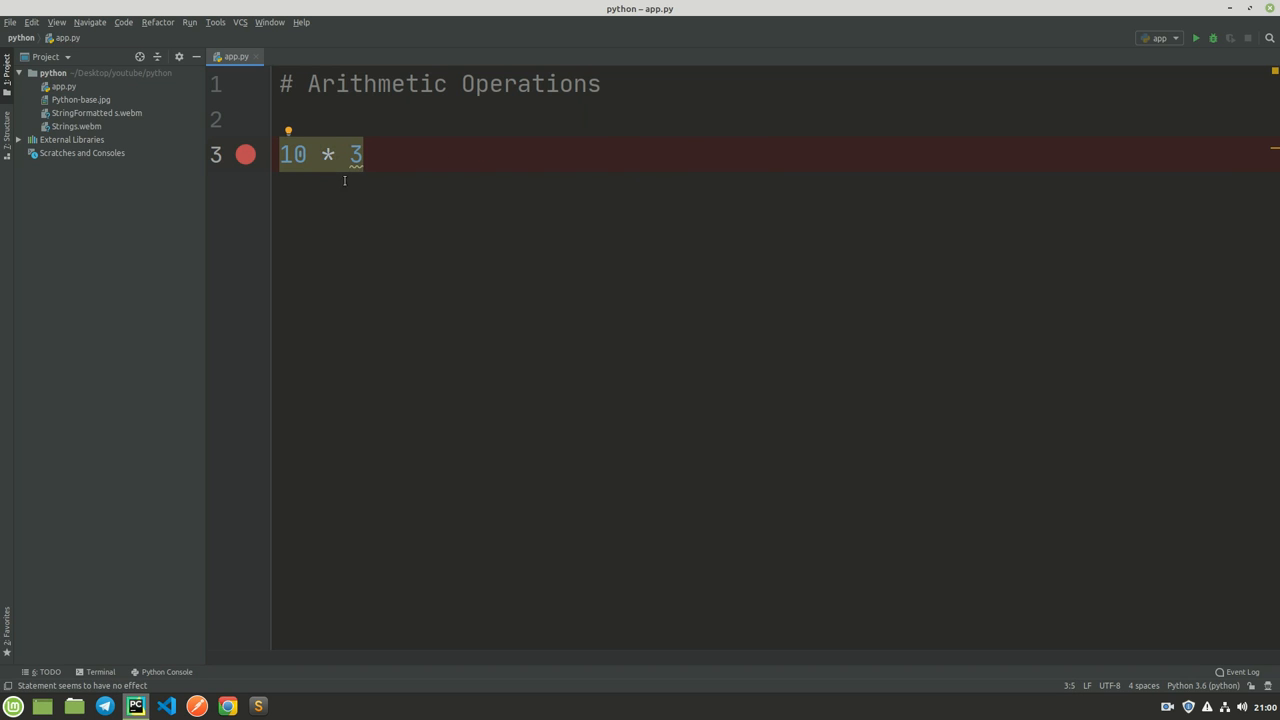
double_click(328, 154)
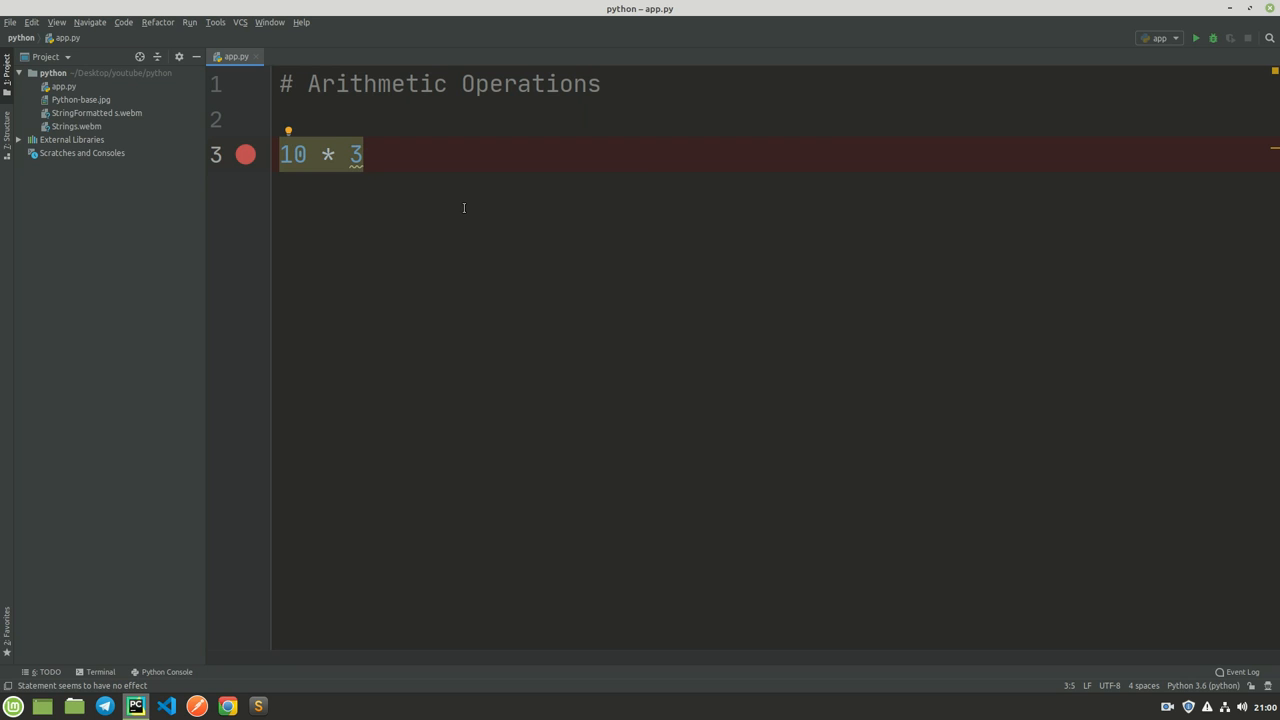
text(/)
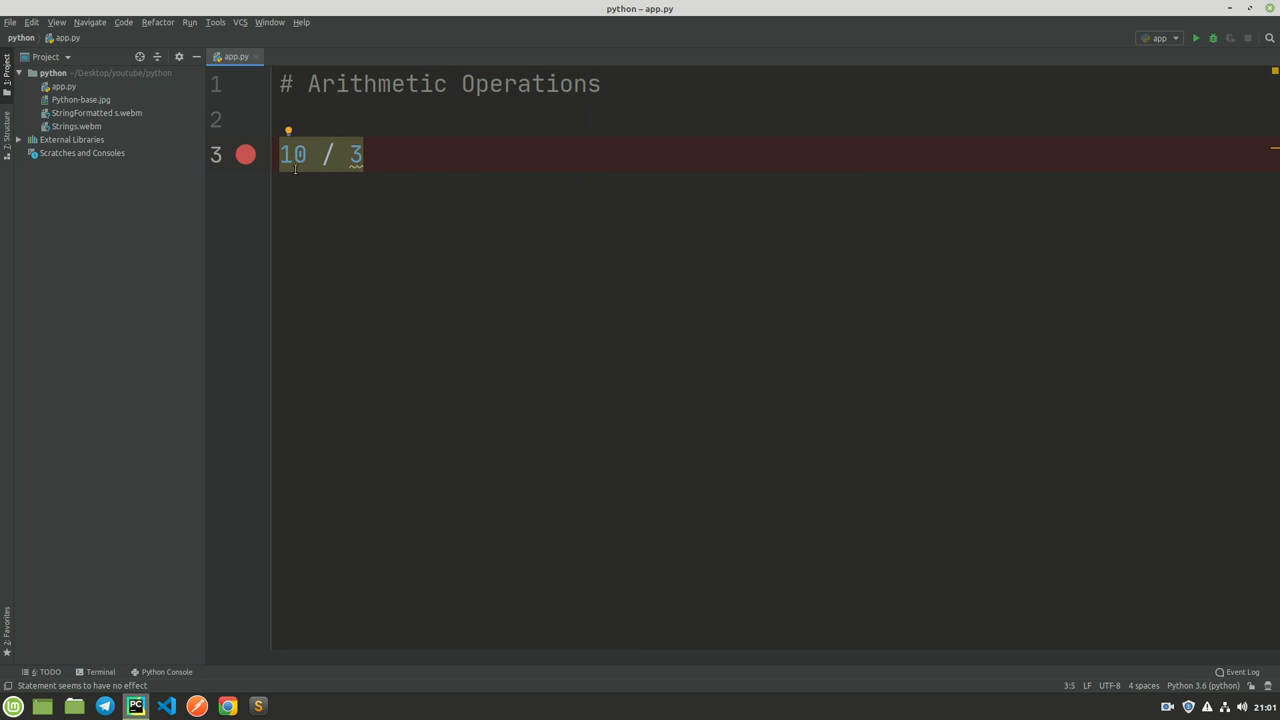
text(print()
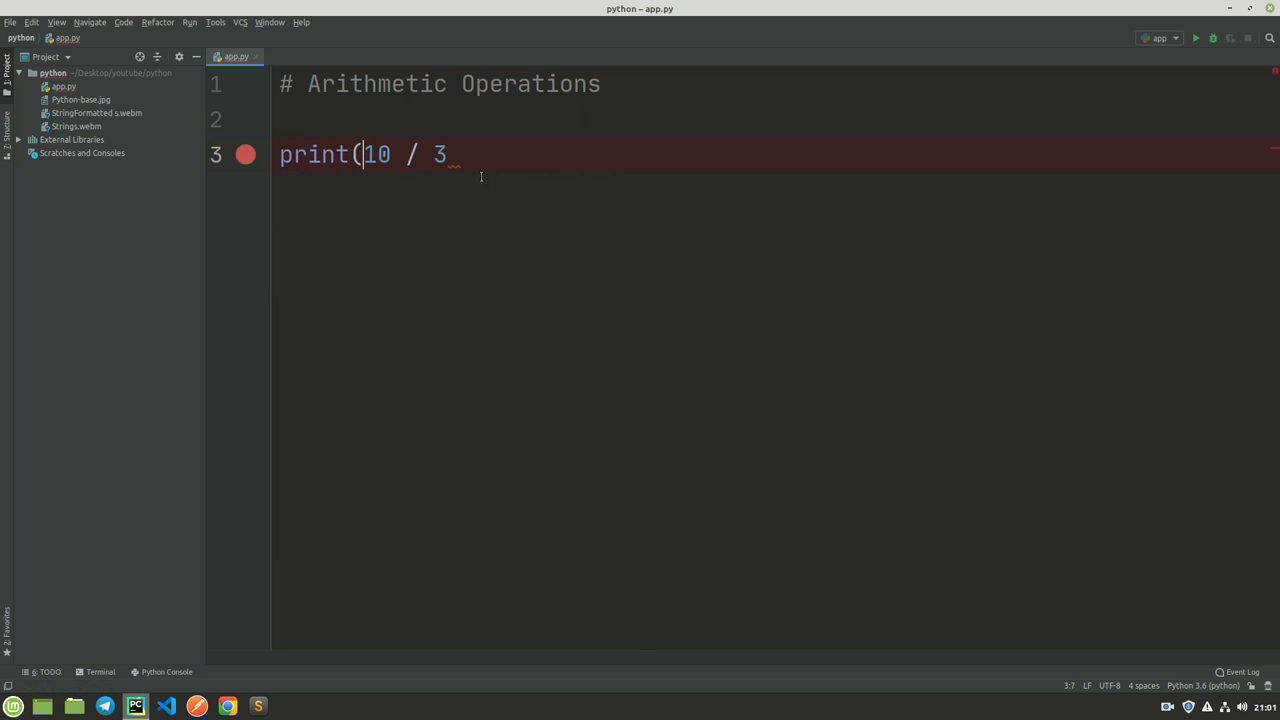
Close print(10 / 3), run app.py to get 3.3333333333333335, then make it 10 // 3.
text())
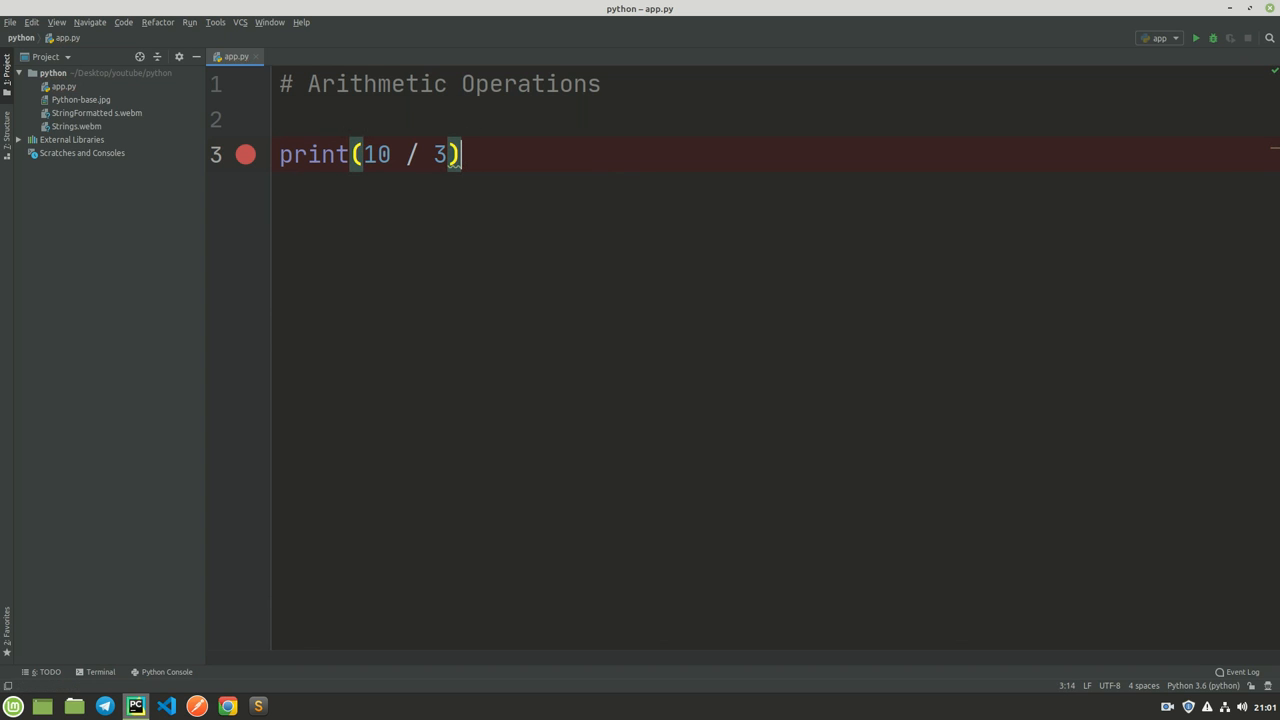
click(1195, 38)
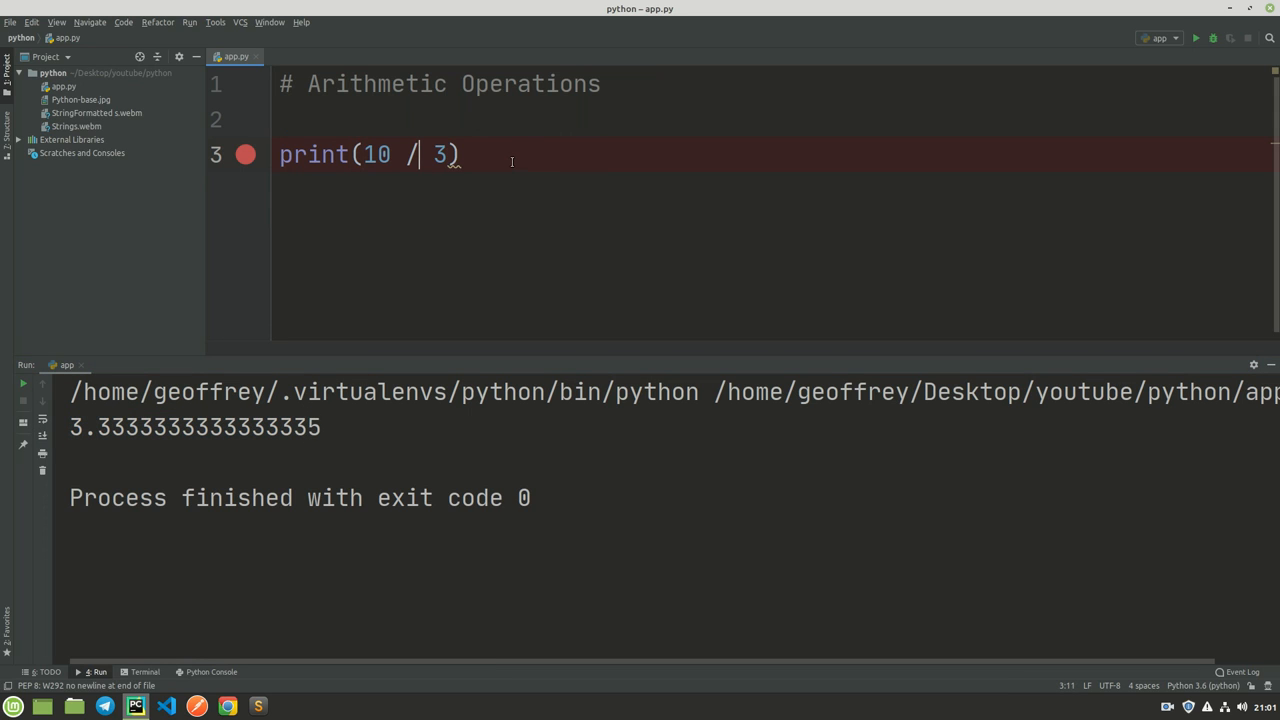
text(/)
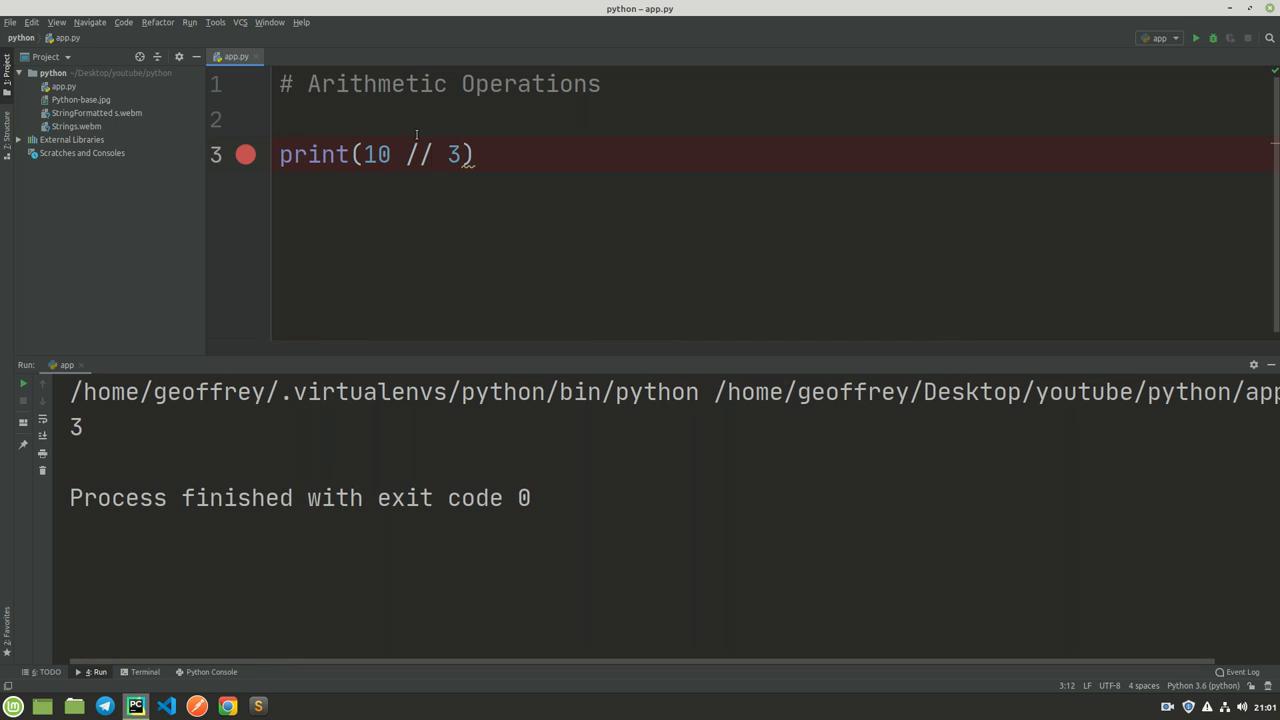
mouse_move(413, 154)
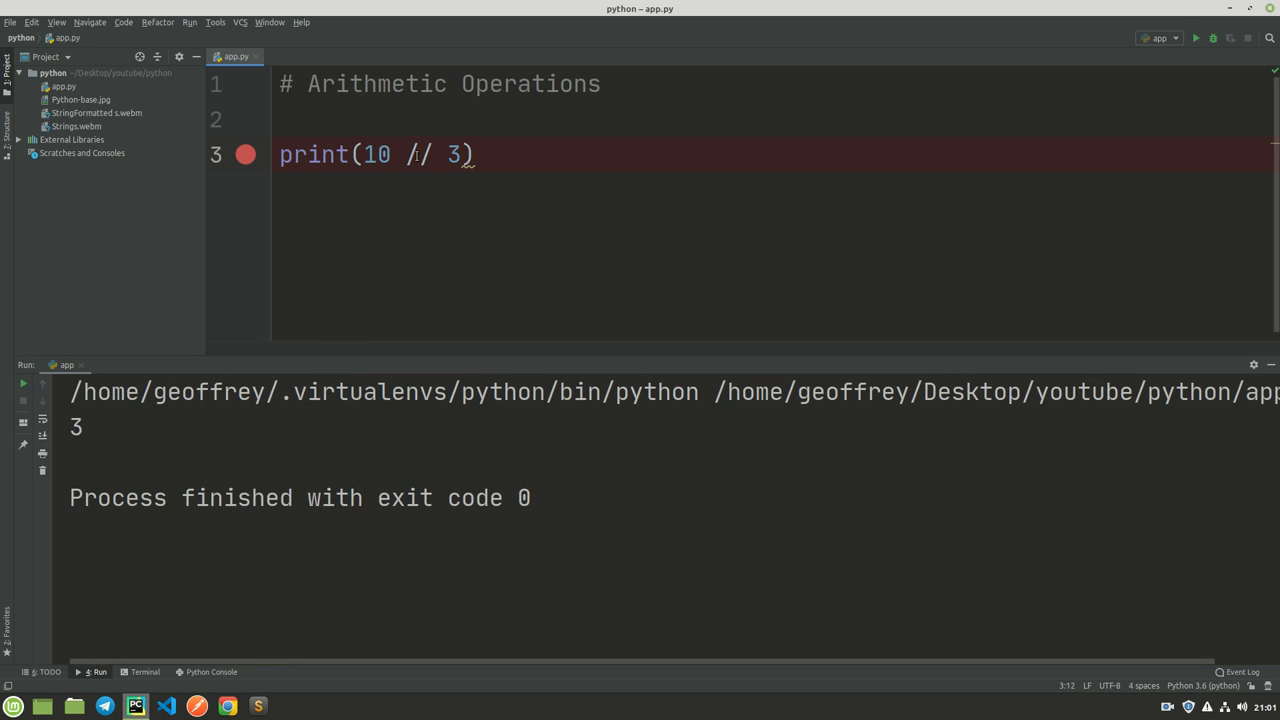
Change the operator to exponentiation, 10 ** 3, and run to get 1000.
text(**)
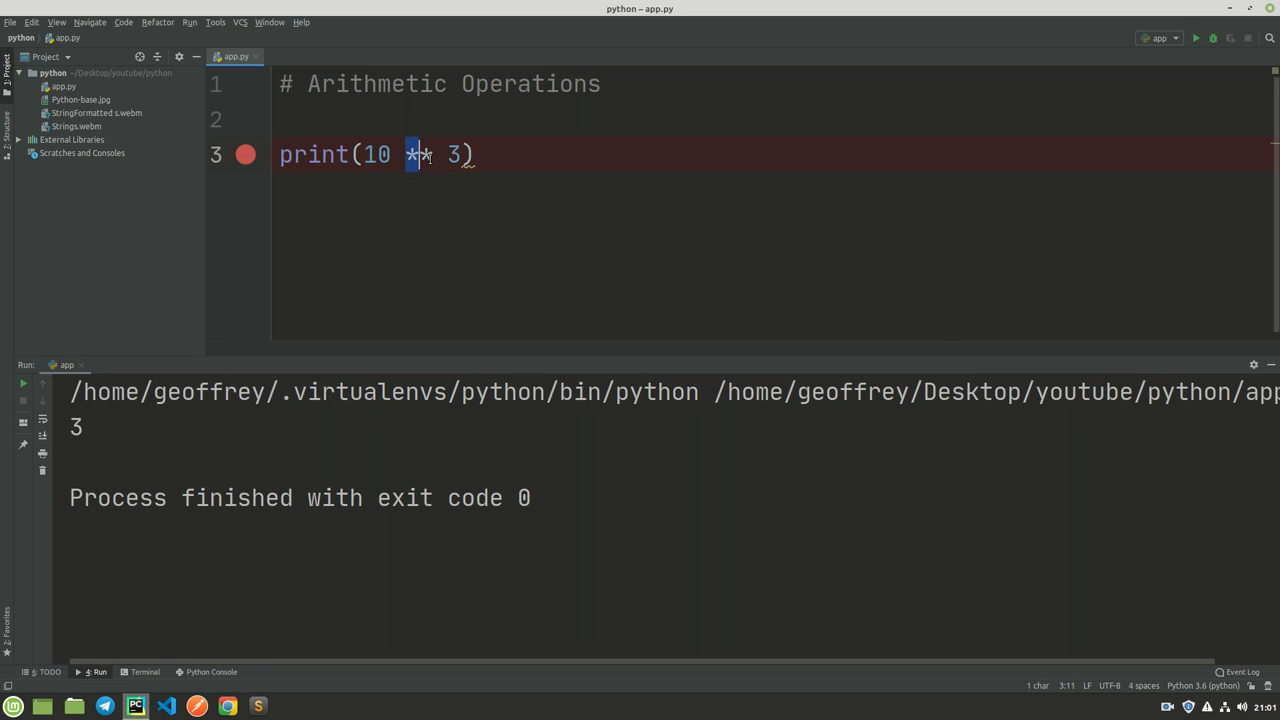
click(445, 155)
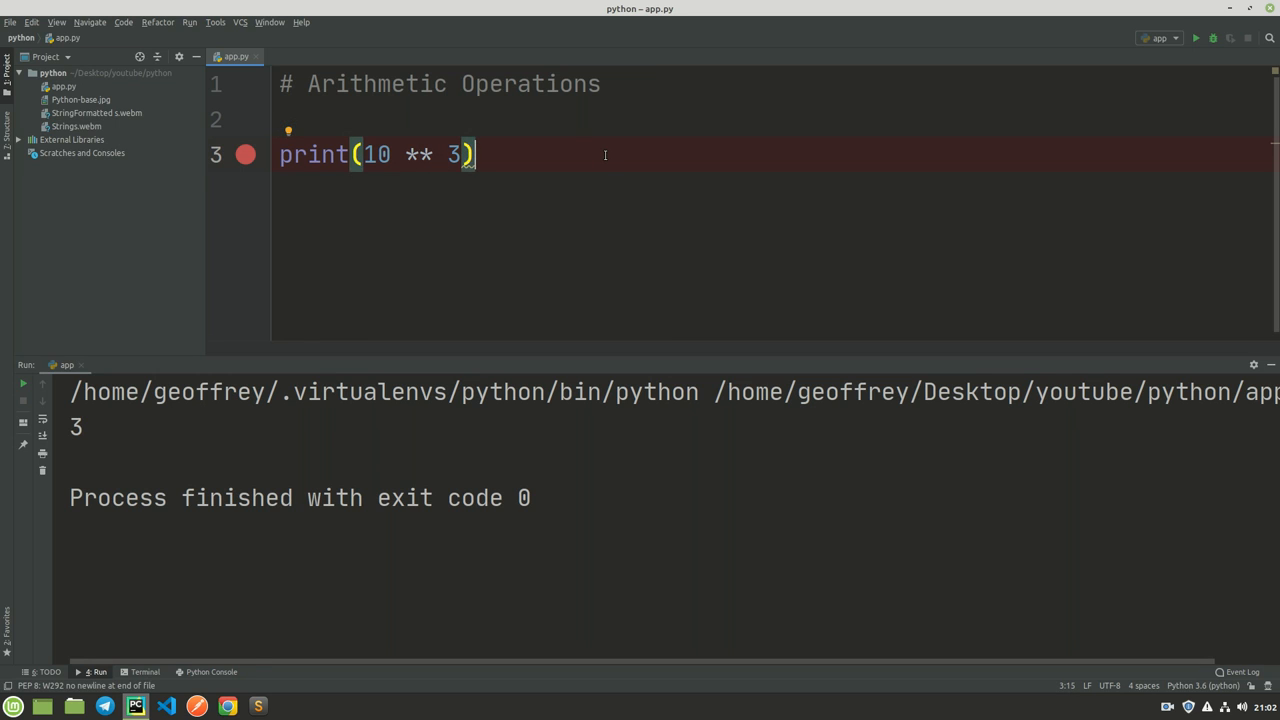
click(1196, 38)
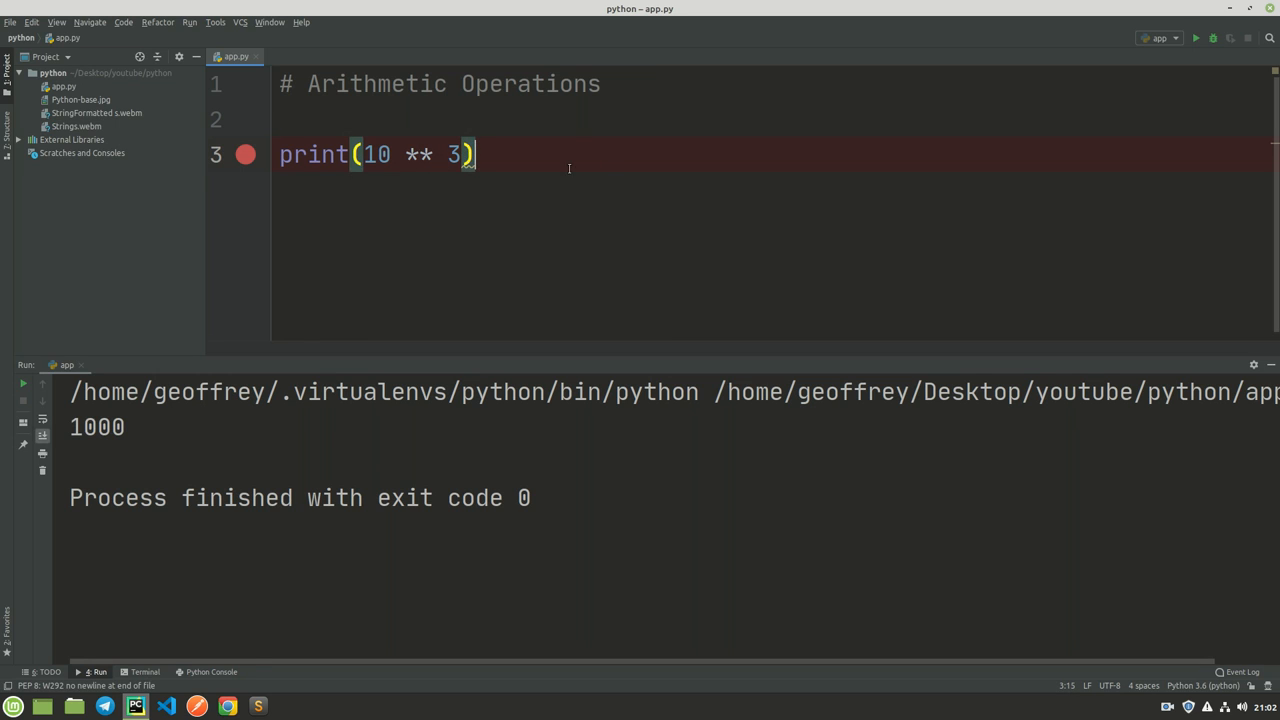
double_click(97, 427)
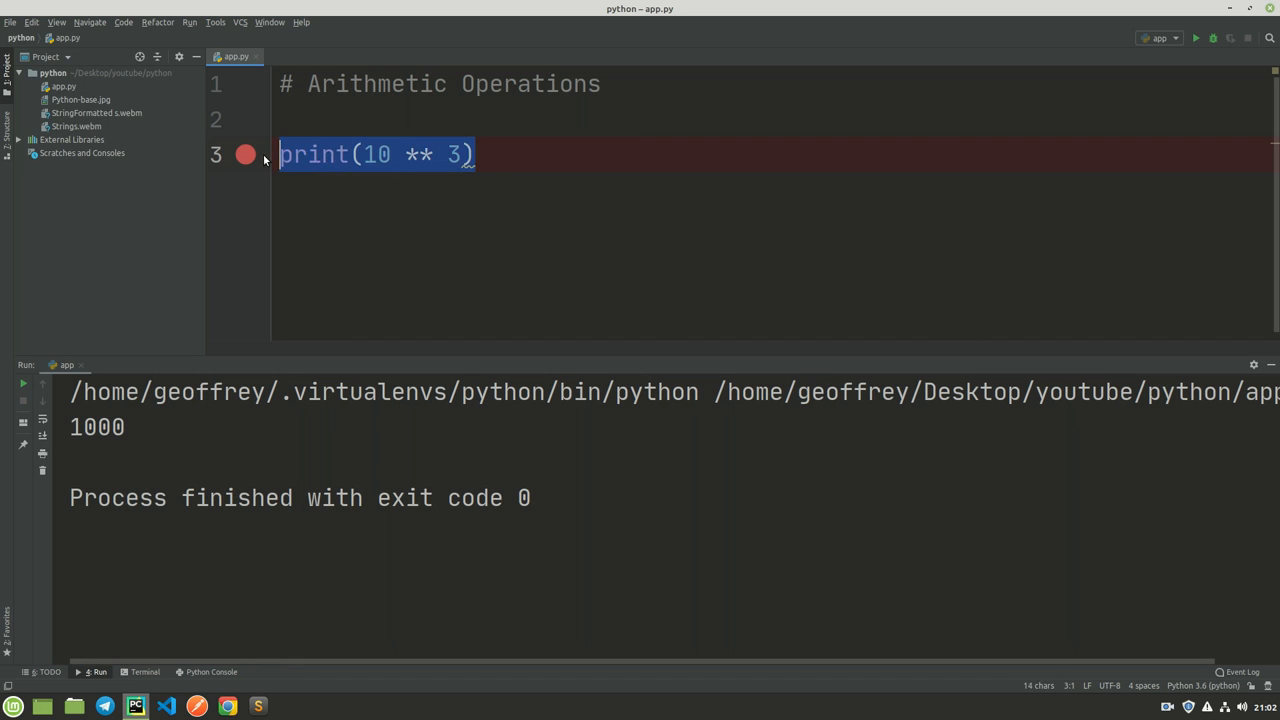
Replace the print line with the assignments x = 10; and x = x + 3;.
text(x =)
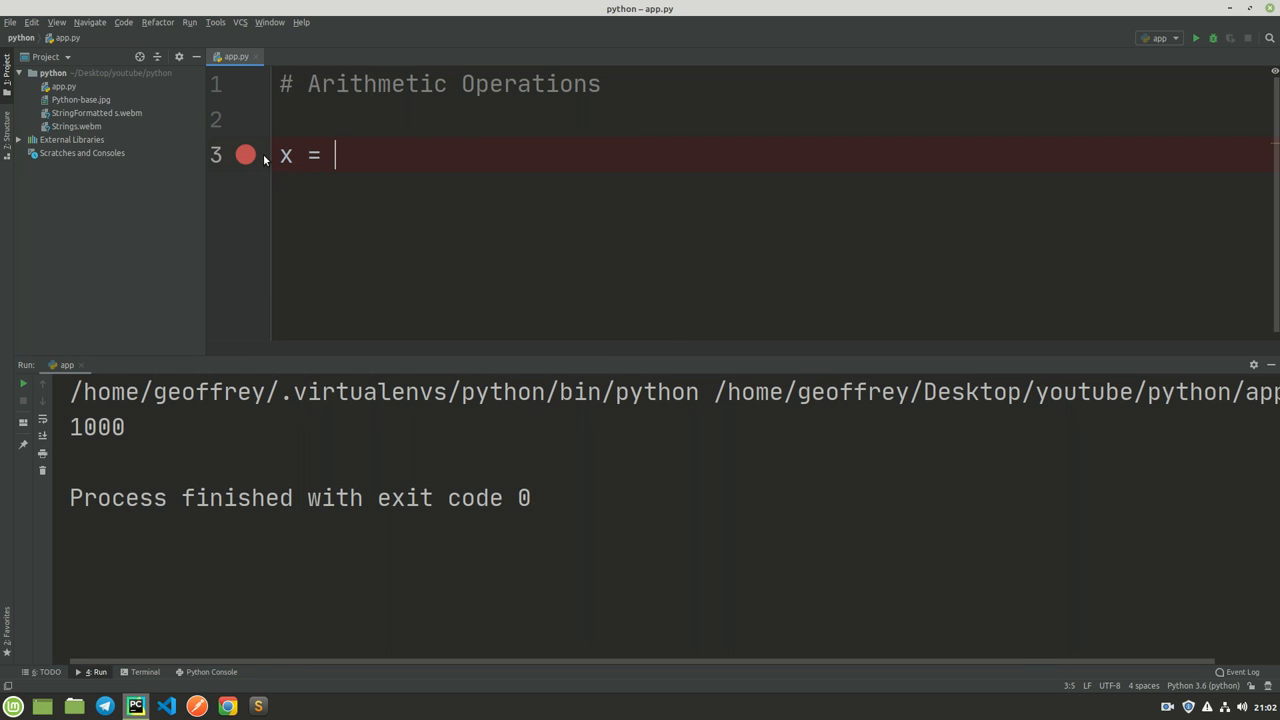
text(10;)
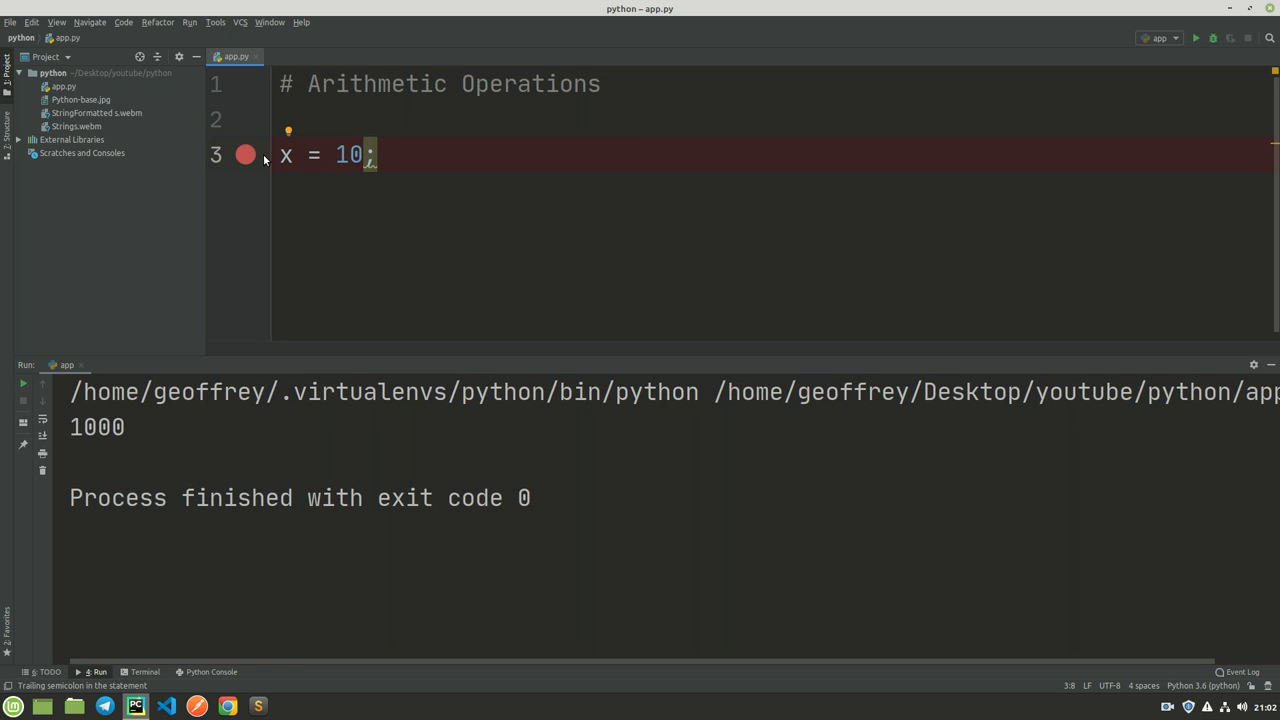
text(X =)
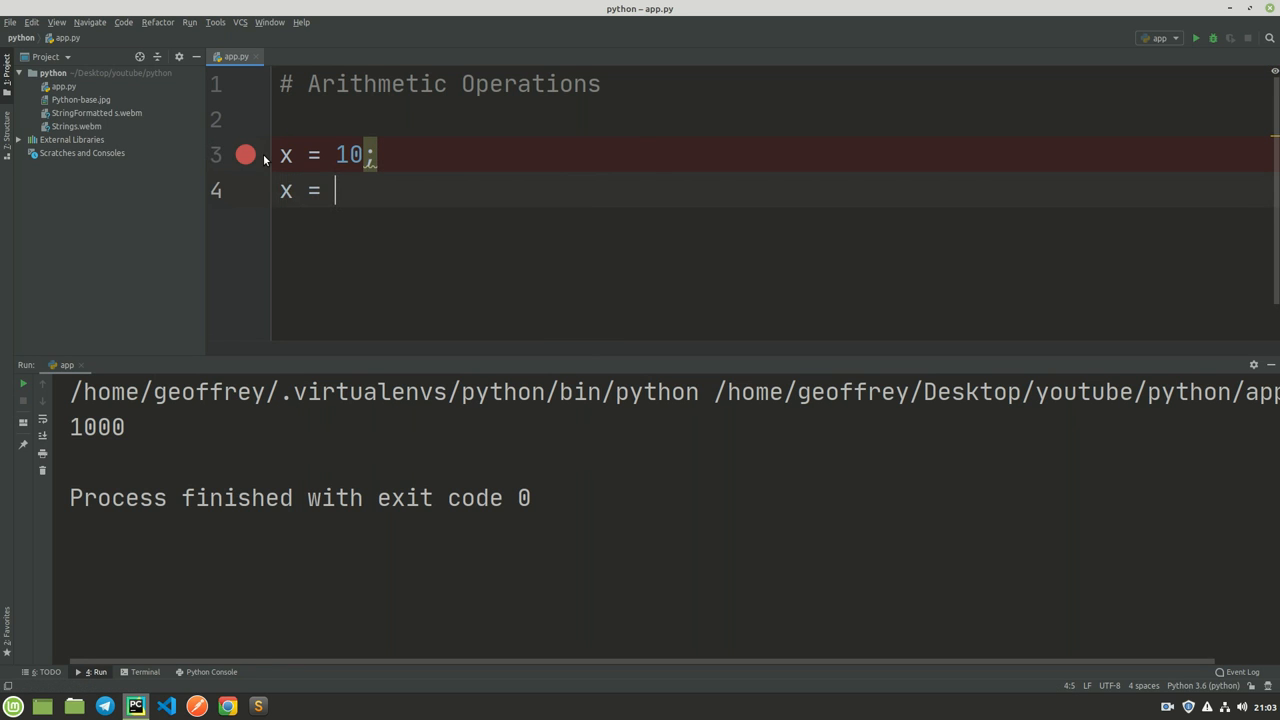
text(X +)
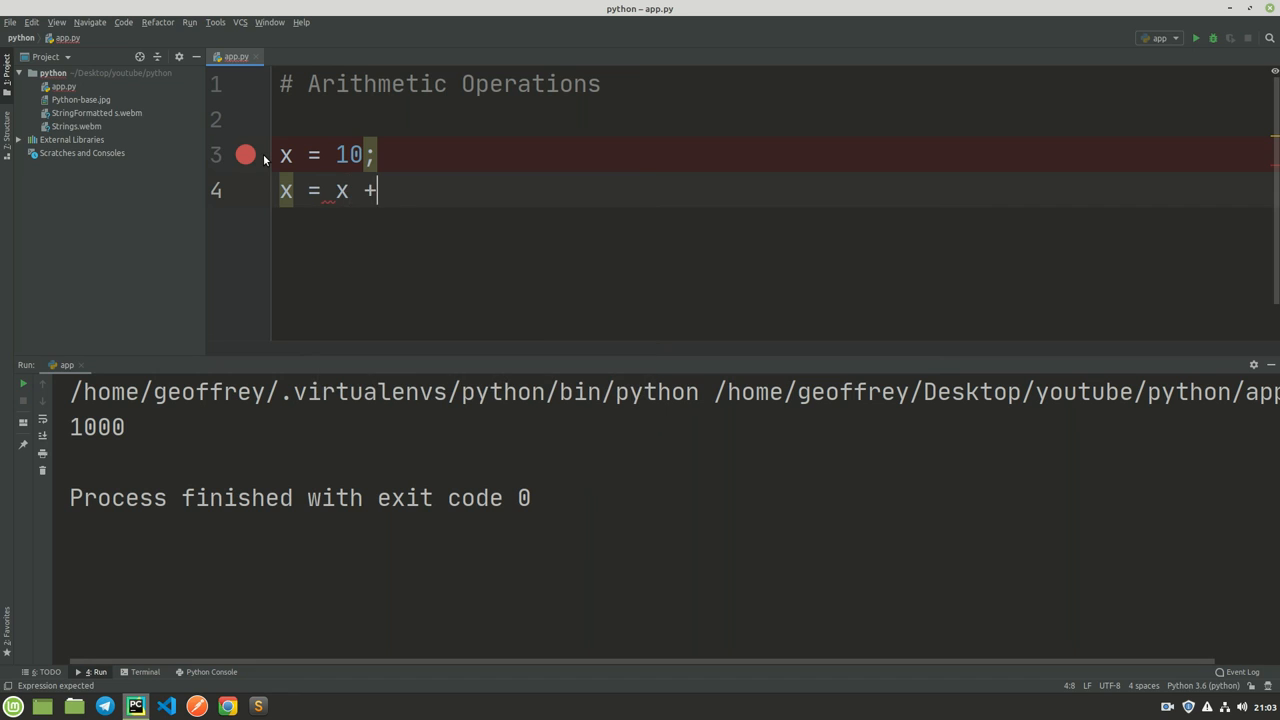
text(3;)
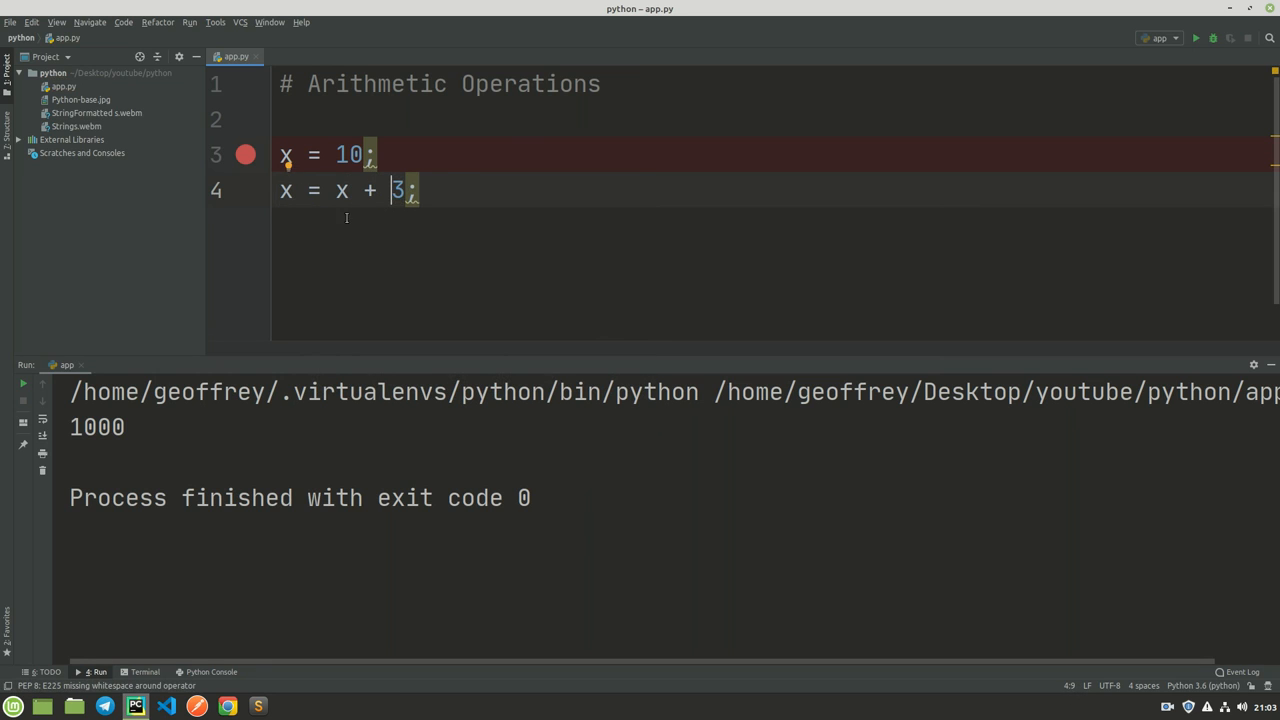
Add a blank line and type print(x) below the assignments.
key(Enter)
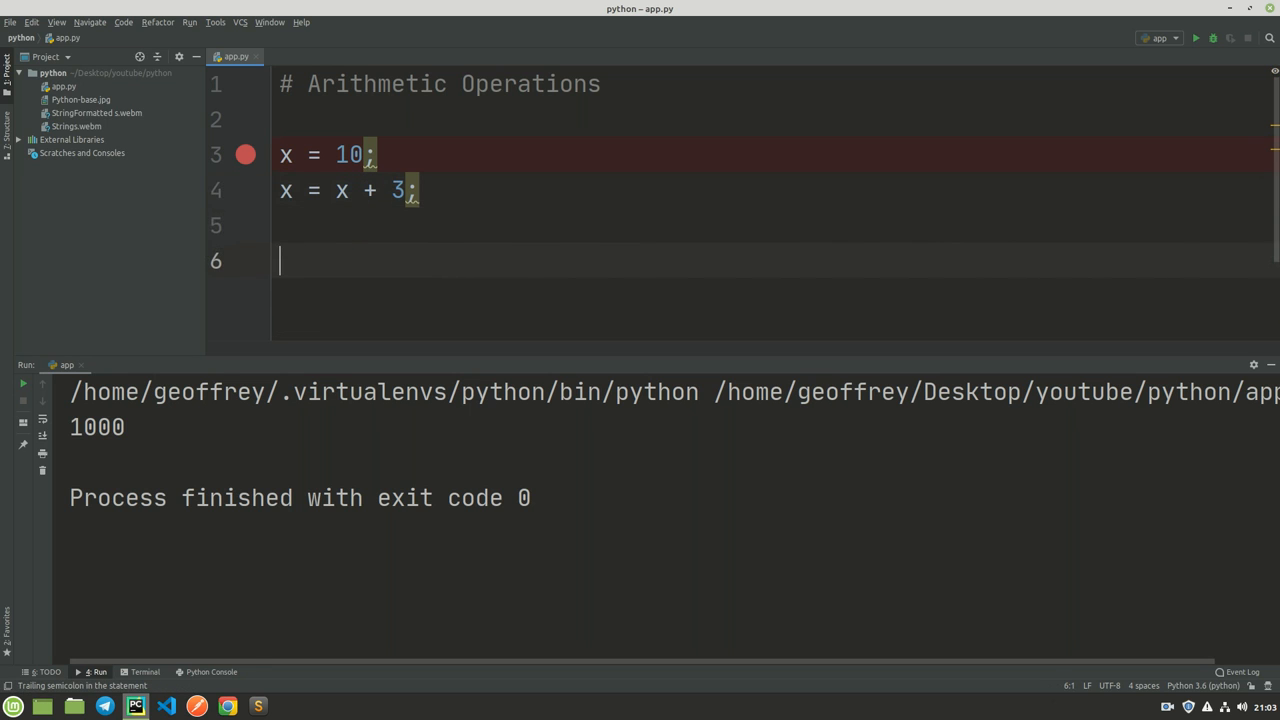
text(print))
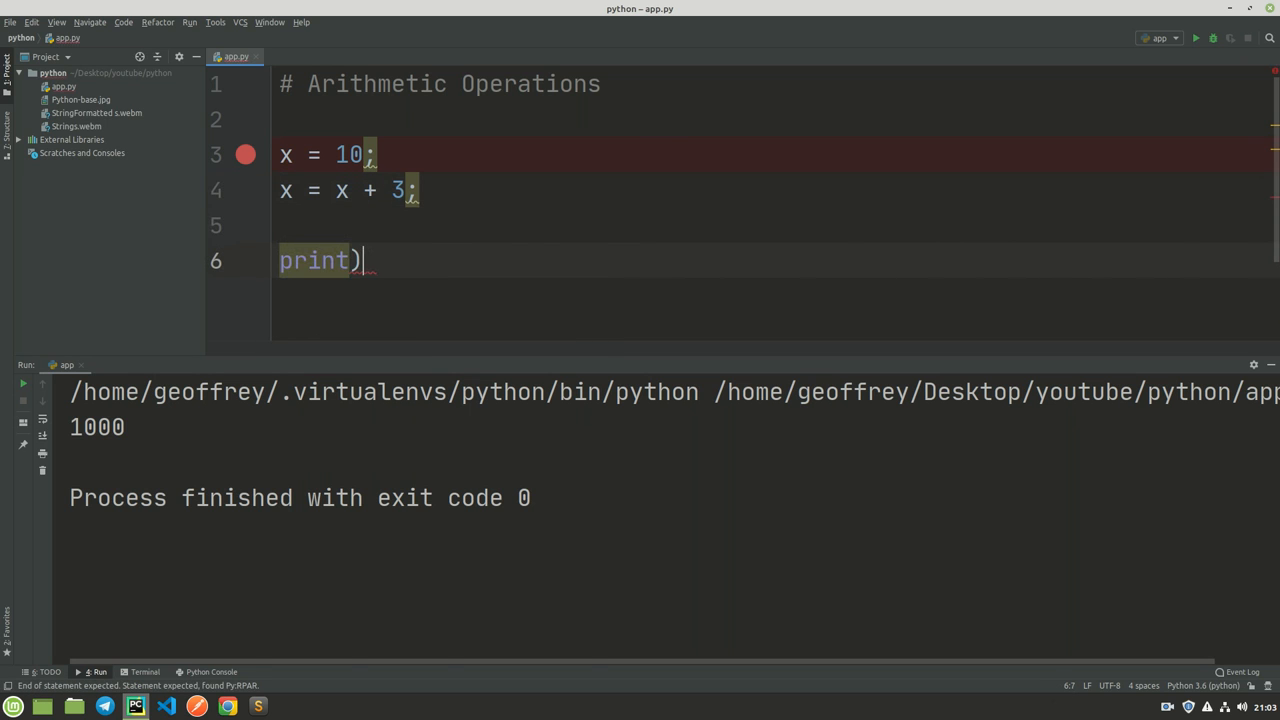
key(BackSpace)
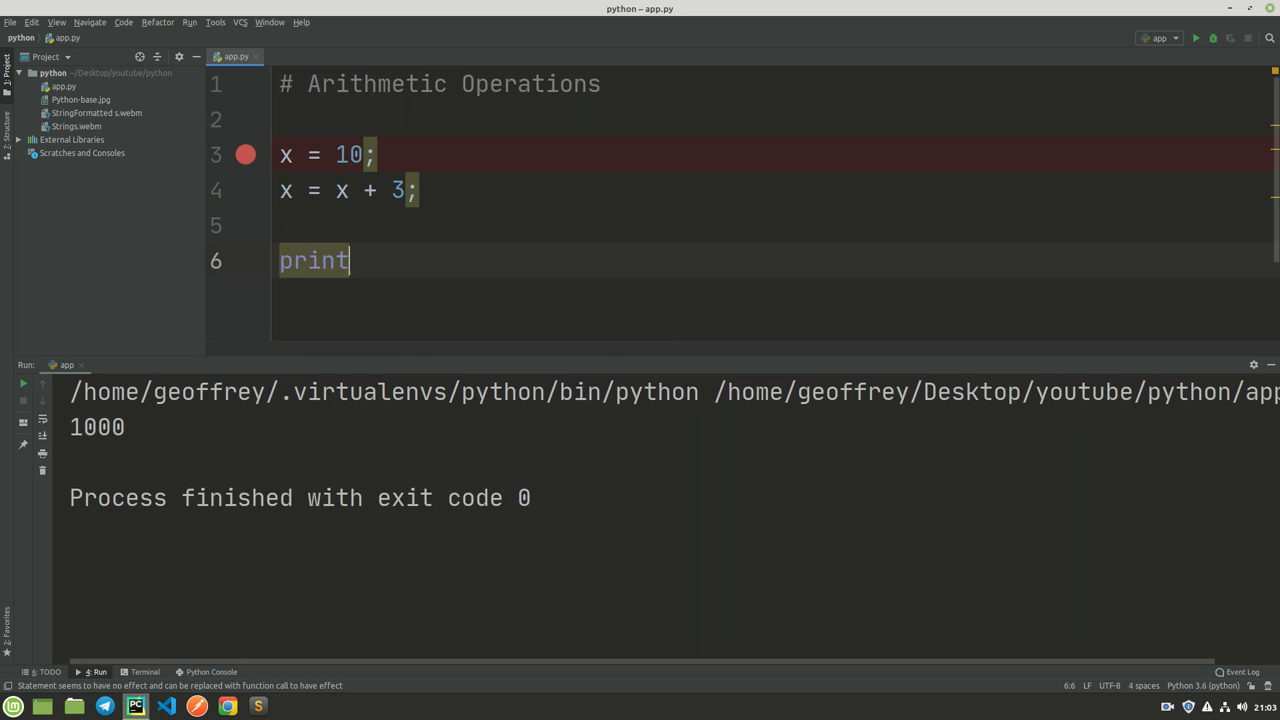
text((x)
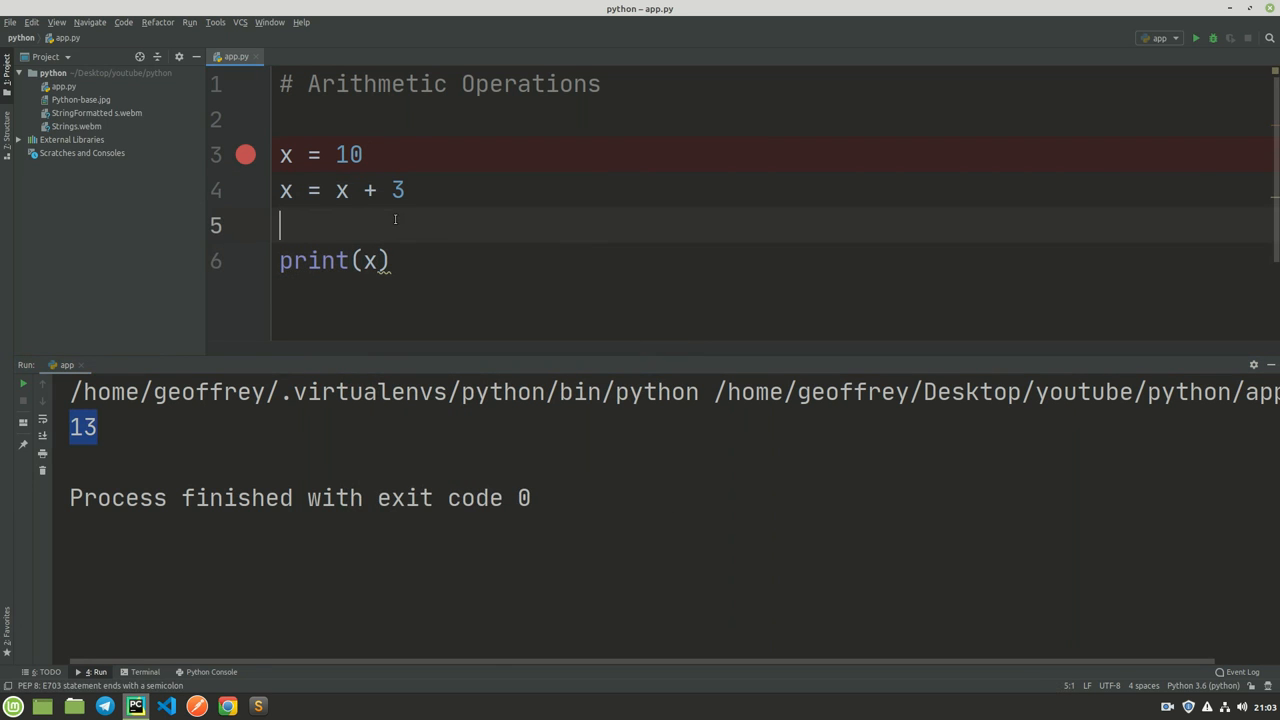
Add blank lines, remove the trailing semicolon after 10, and type x =+ 3 on line 5.
key(Enter)
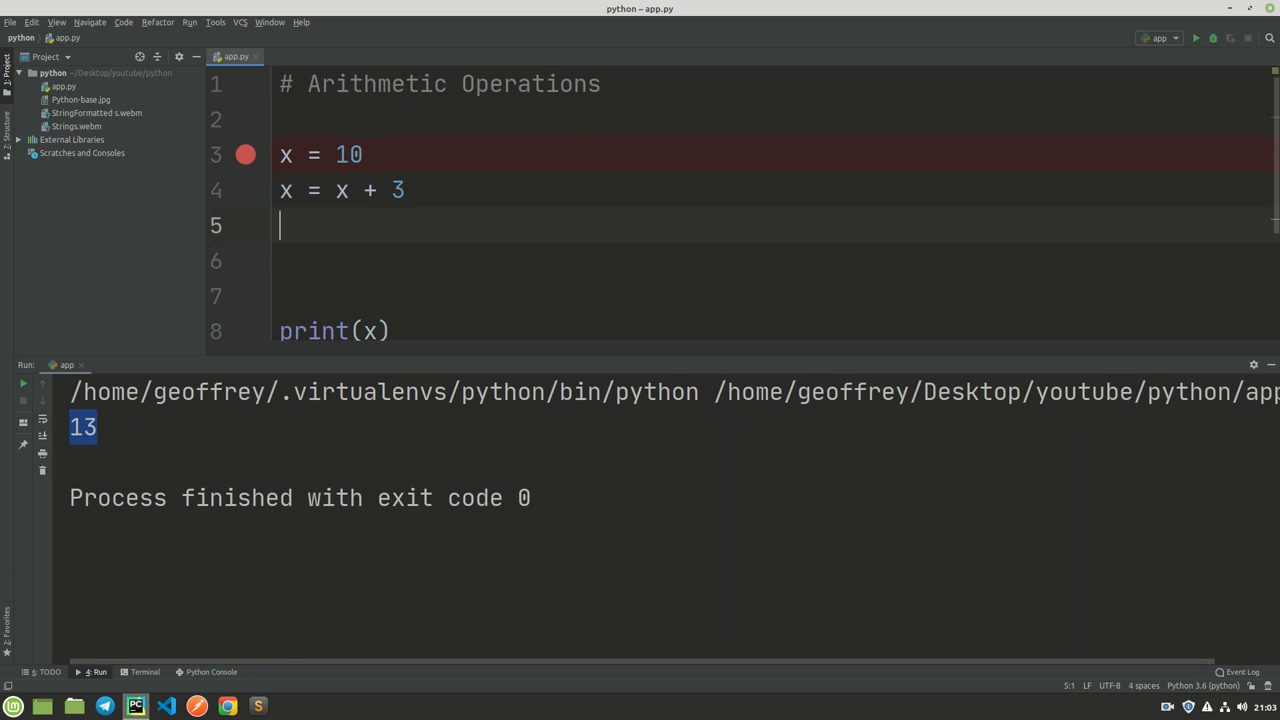
mouse_move(385, 190)
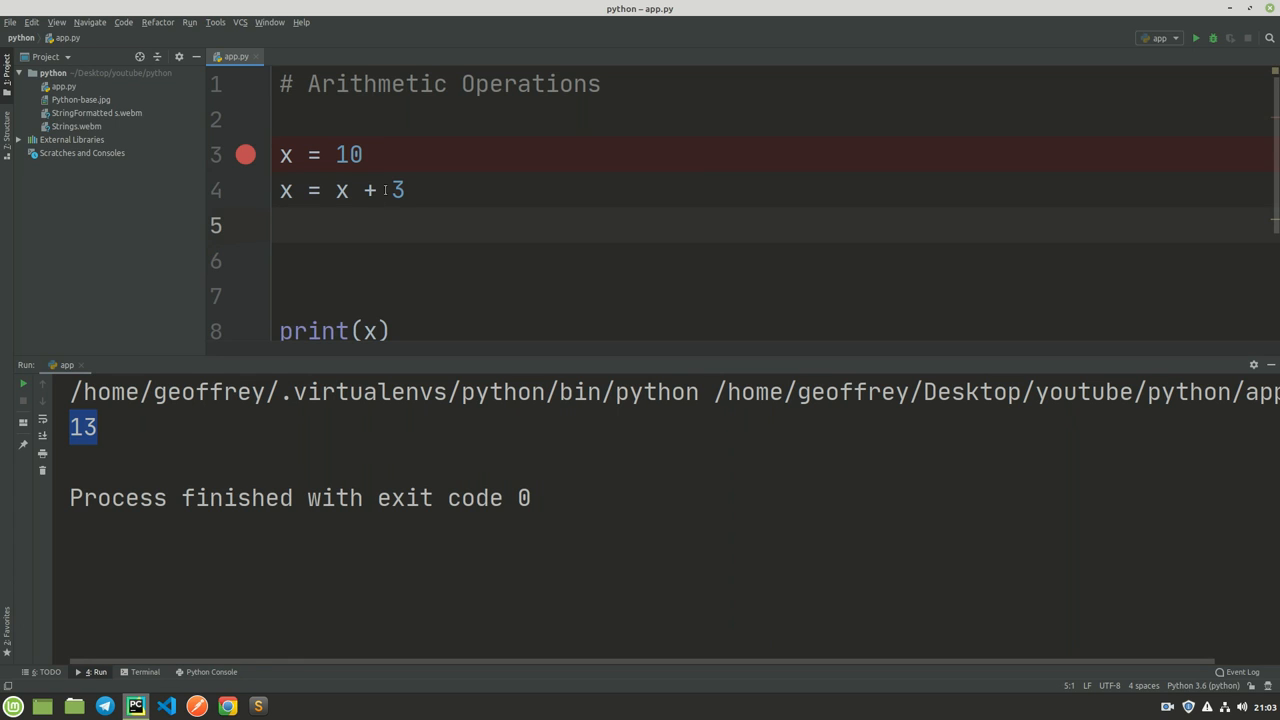
text(;)
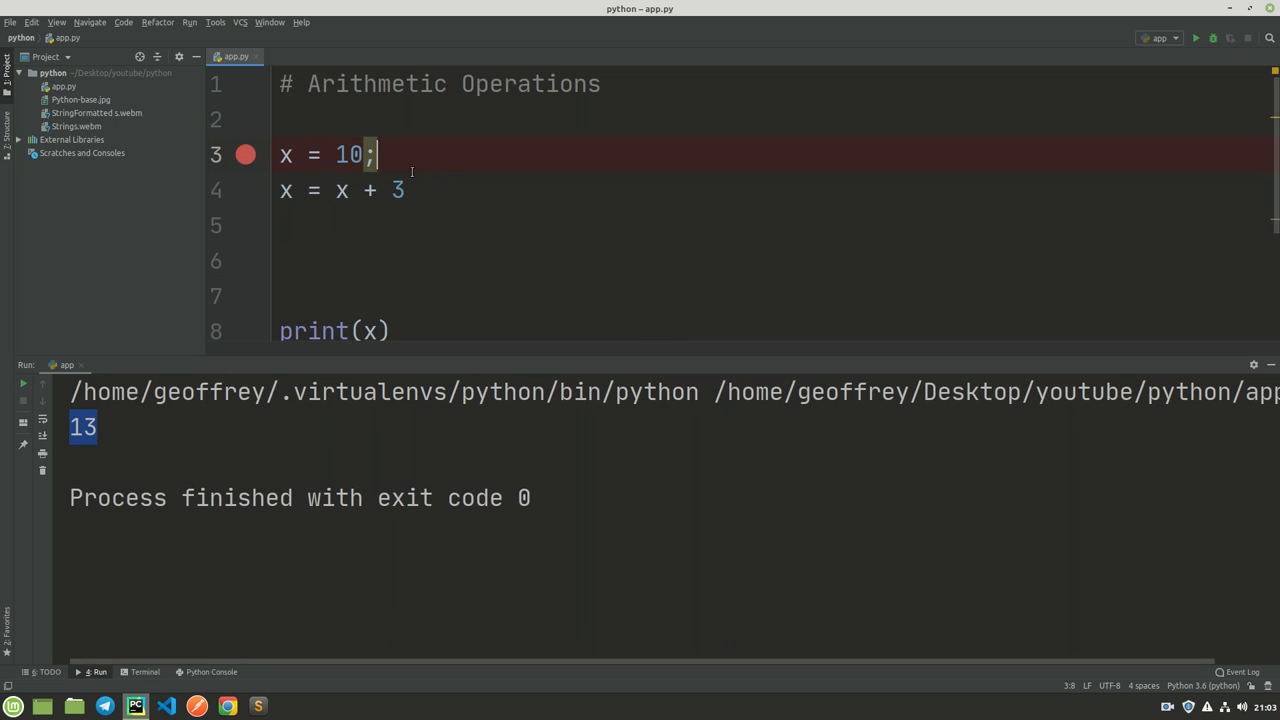
key(BackSpace)
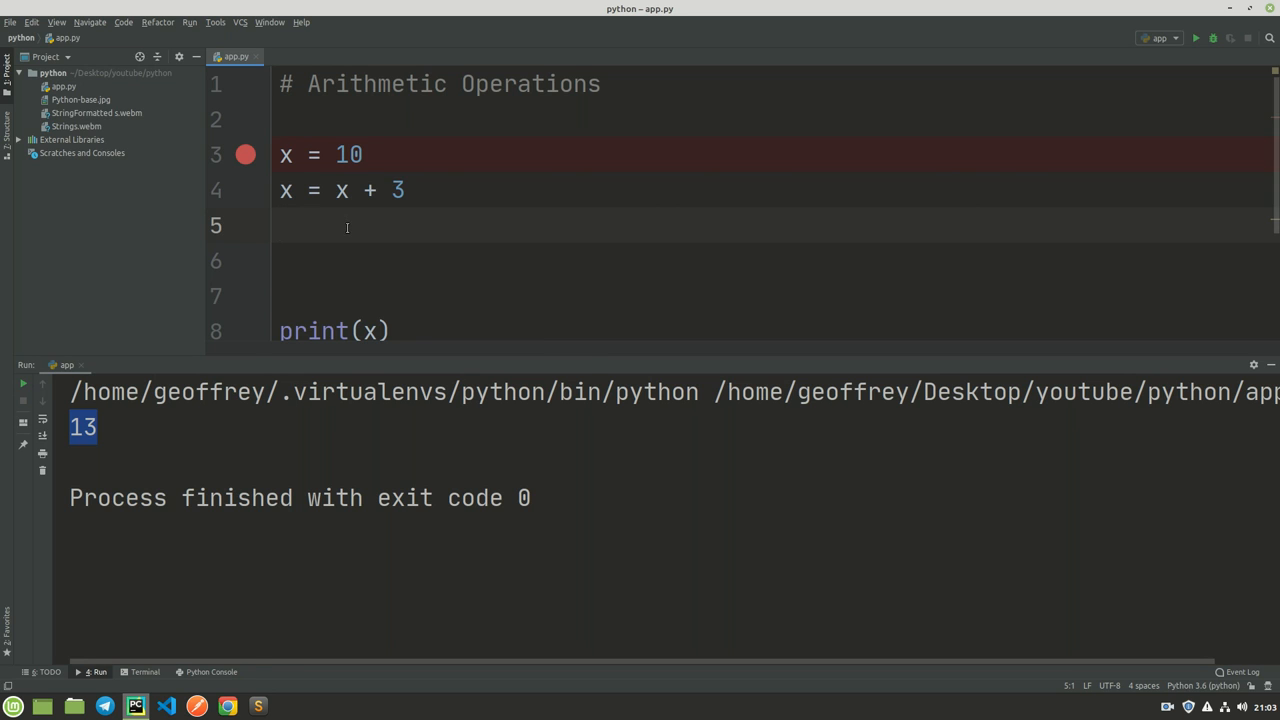
text(x =)
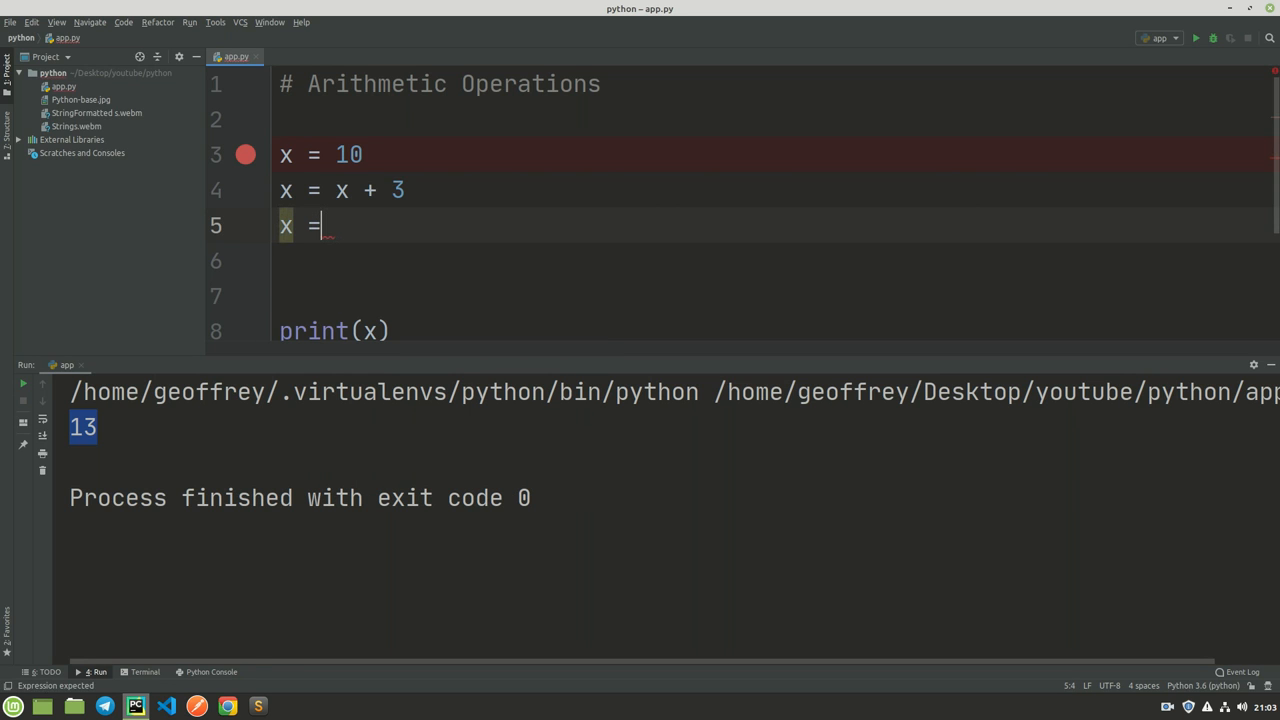
text(+ 3)
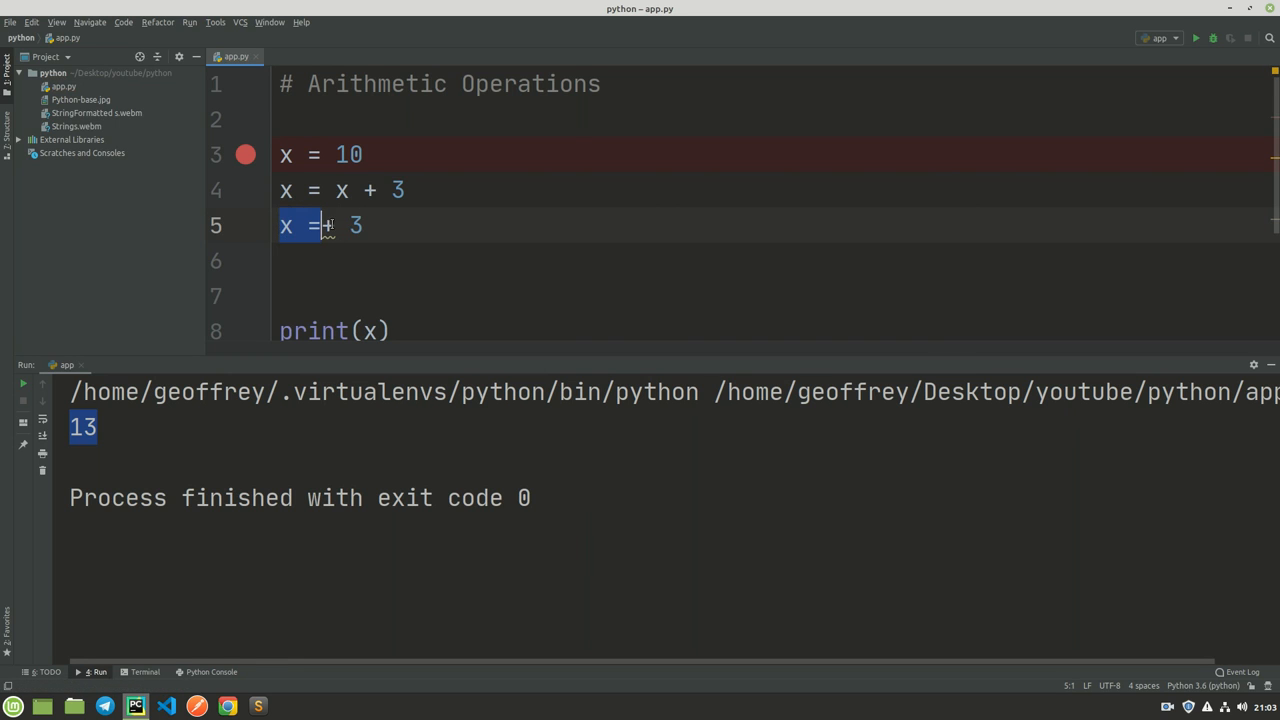
text(+)
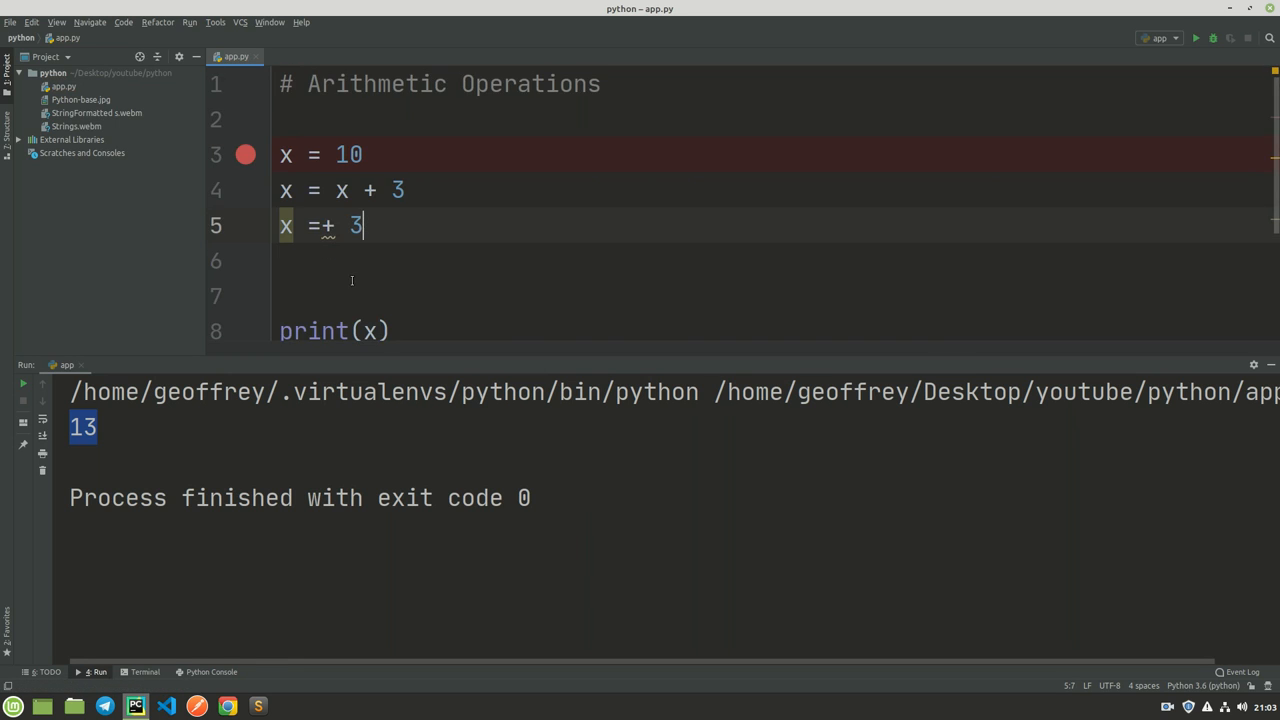